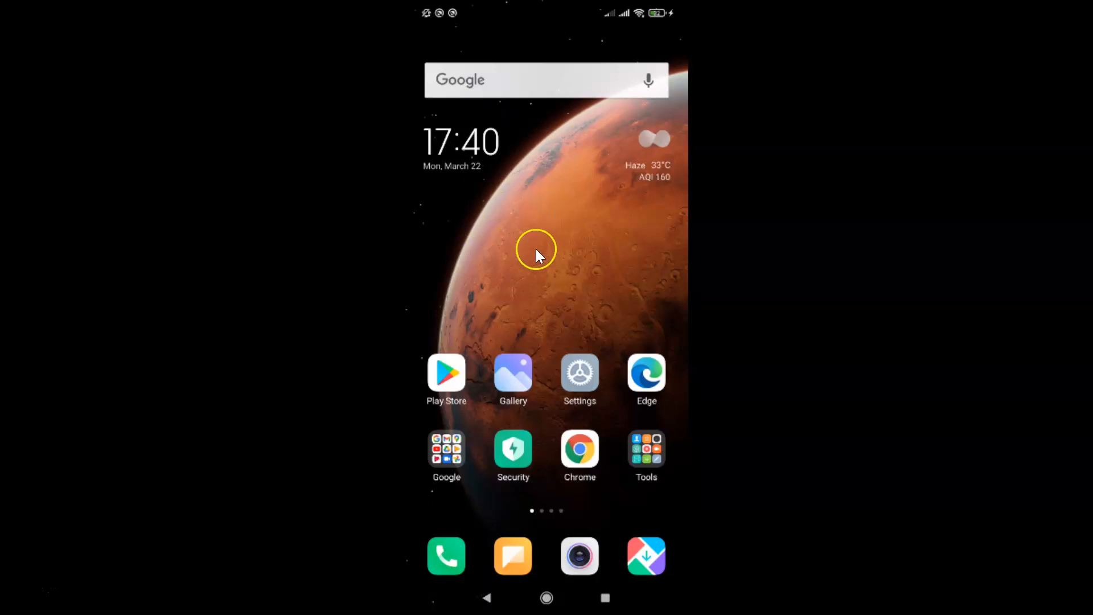
mouse_move(575, 244)
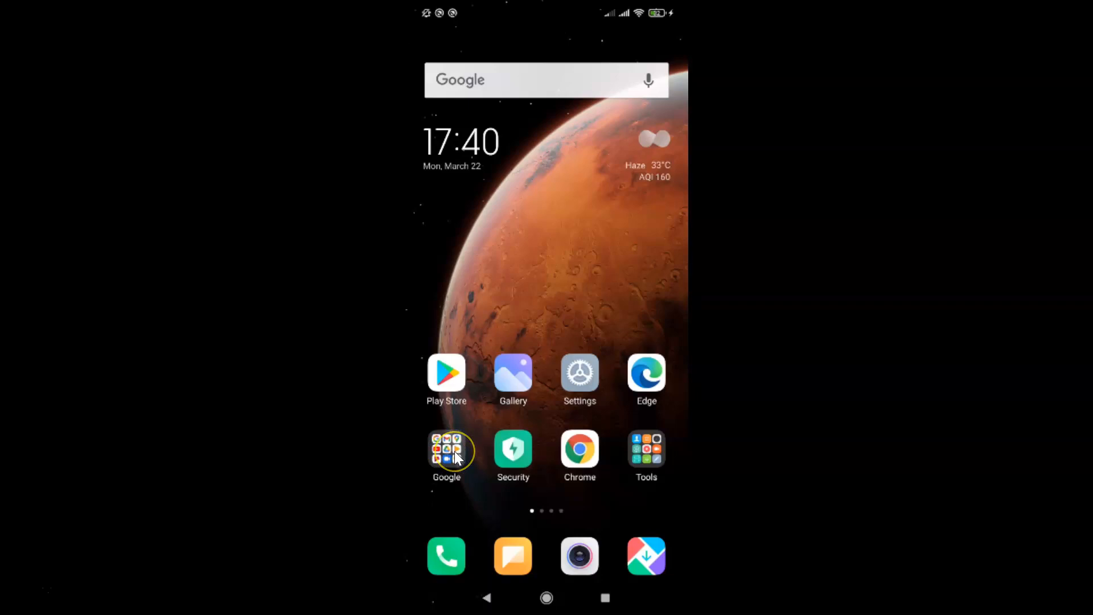
Step: Open the Google apps folder on the home screen
click(447, 450)
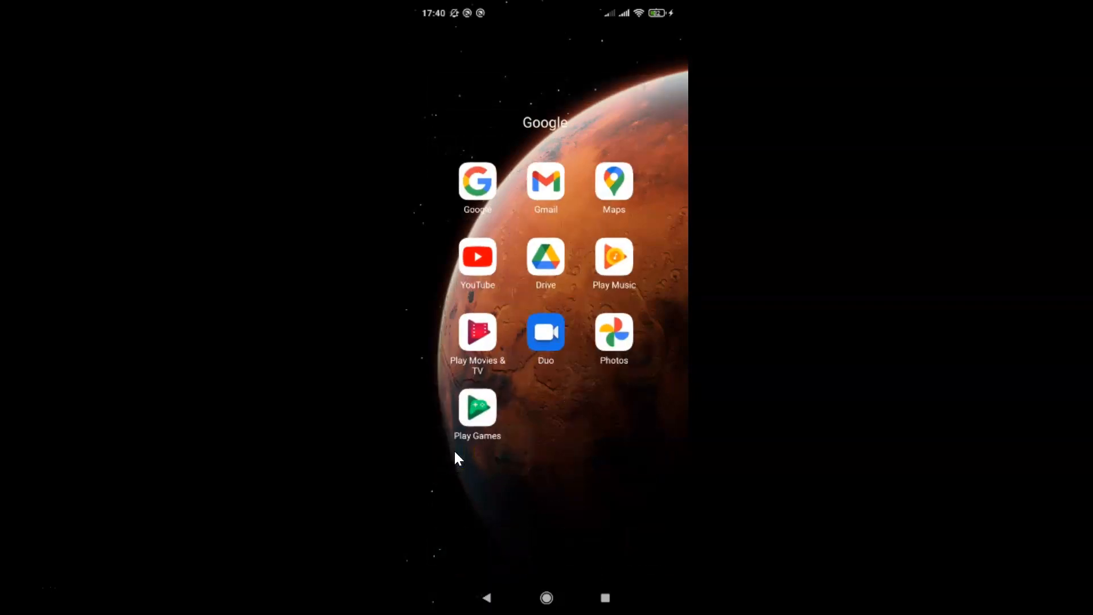
click(479, 185)
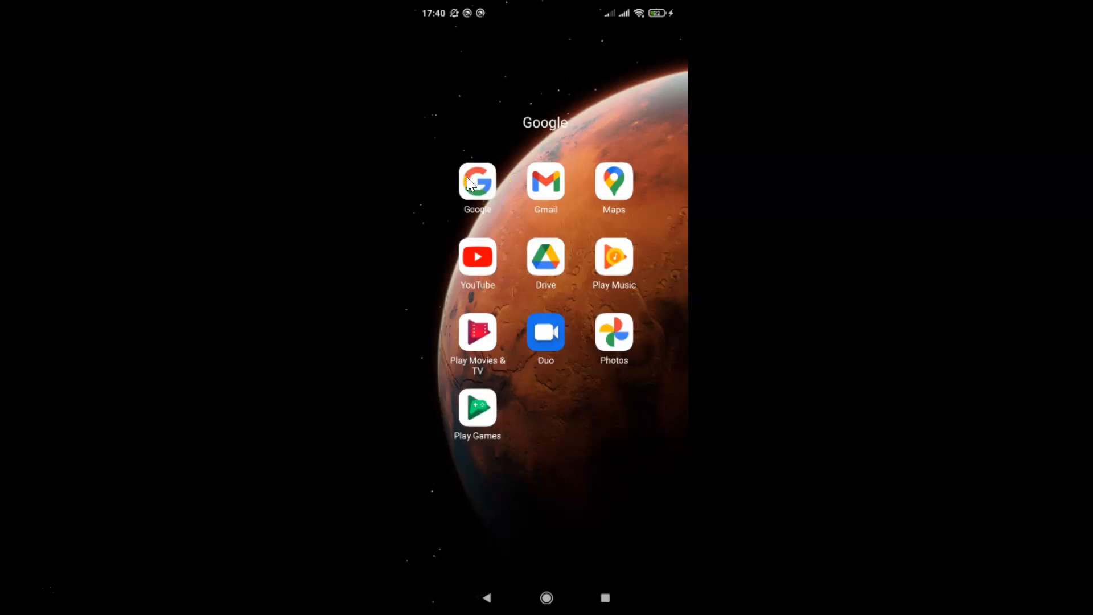
Step: Launch the Google app from the folder to show its Discover feed
click(477, 180)
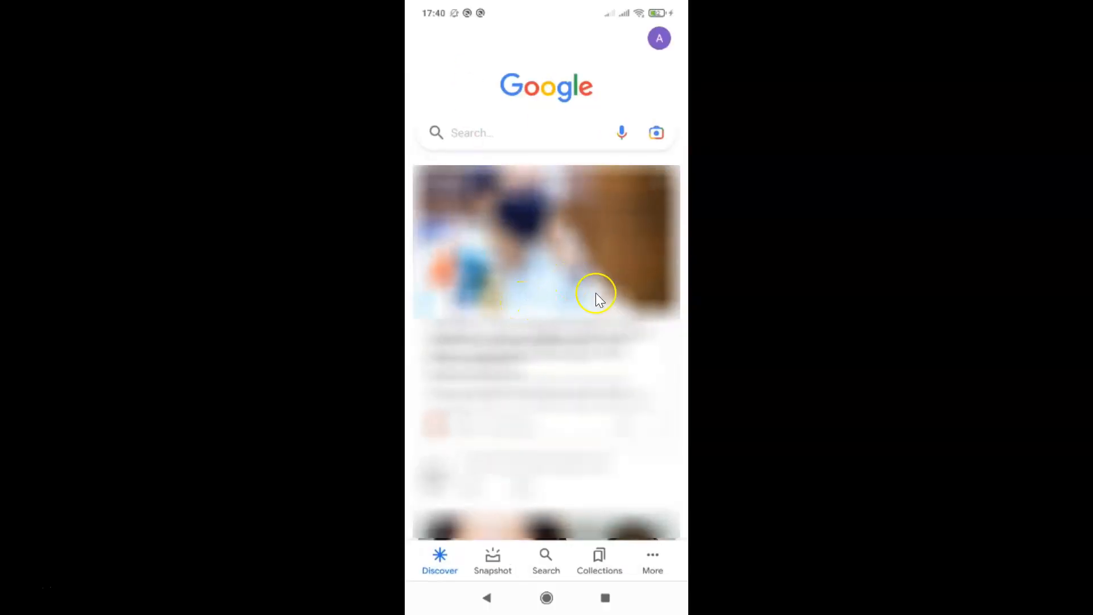
mouse_move(582, 497)
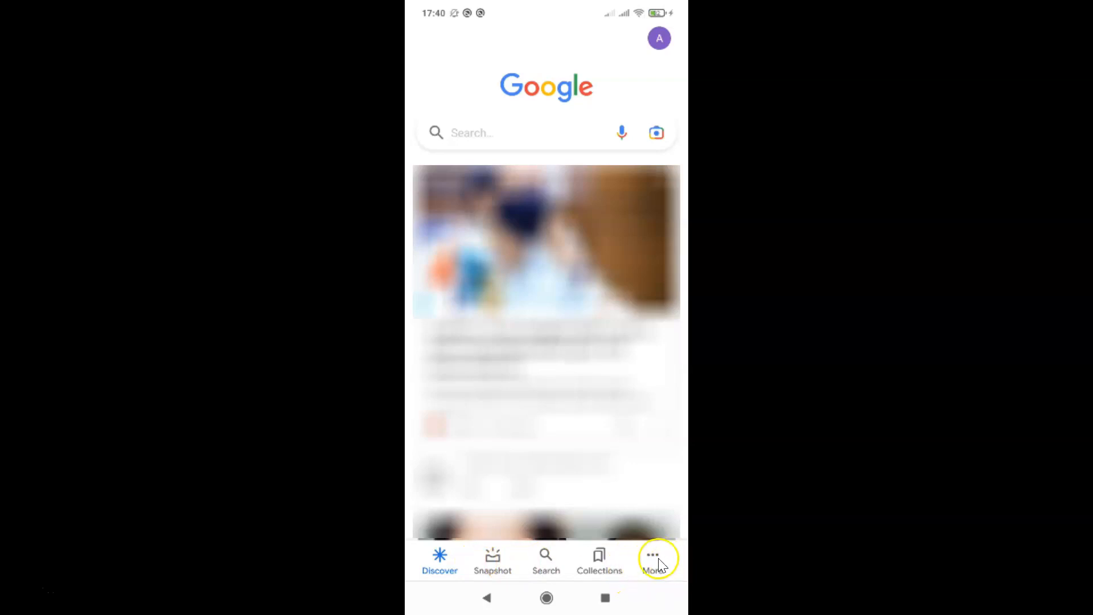
Step: Open the Google app's Settings page from the More menu
click(653, 558)
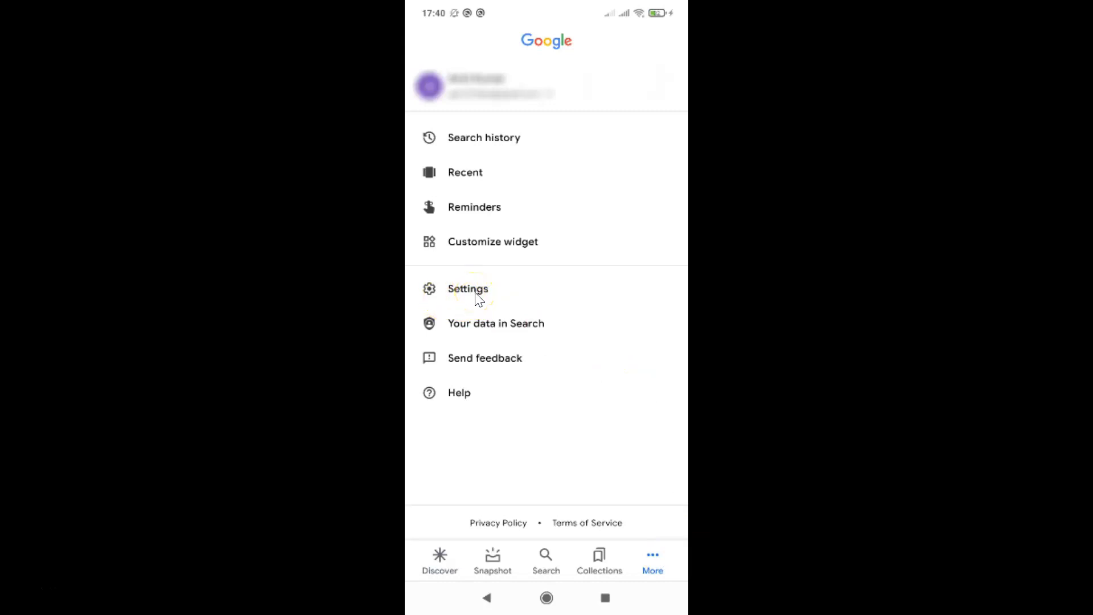
click(469, 289)
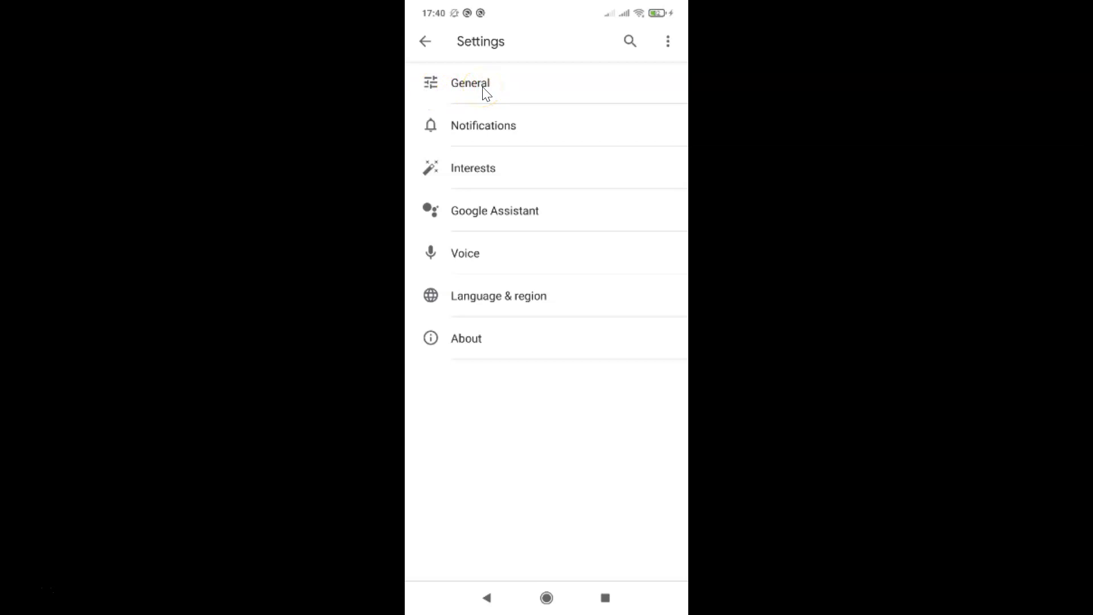
Step: Turn on the Data saver toggle under General settings
click(469, 82)
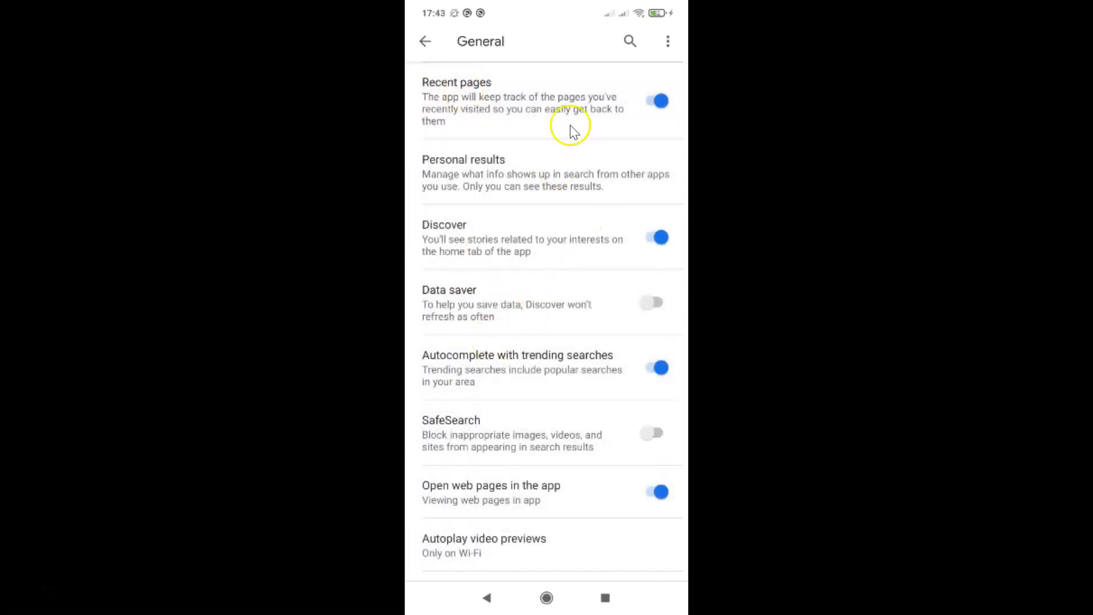
mouse_move(536, 389)
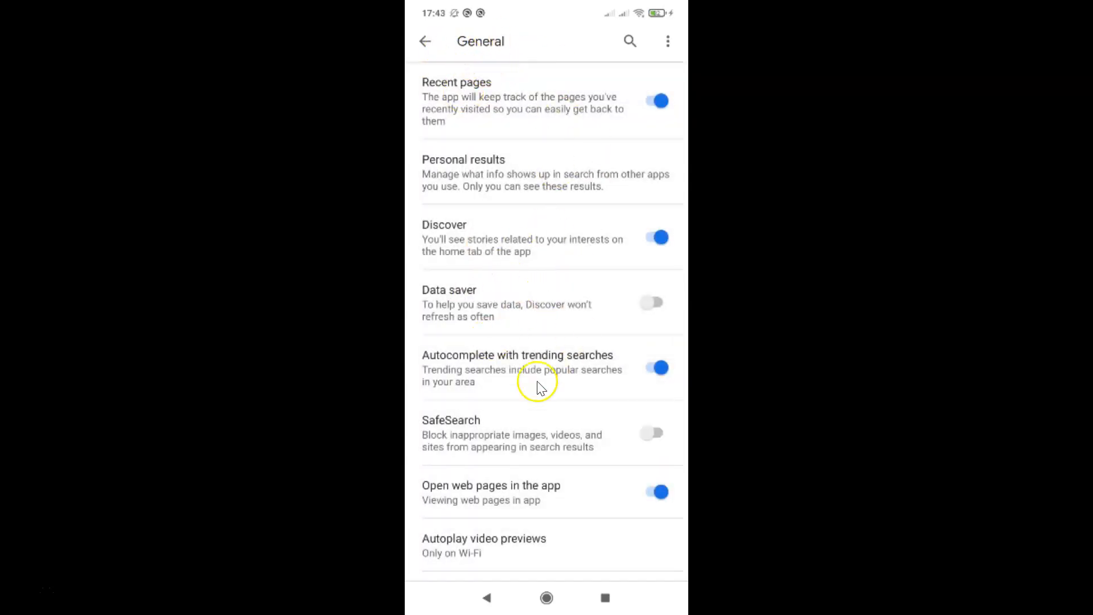
mouse_move(488, 213)
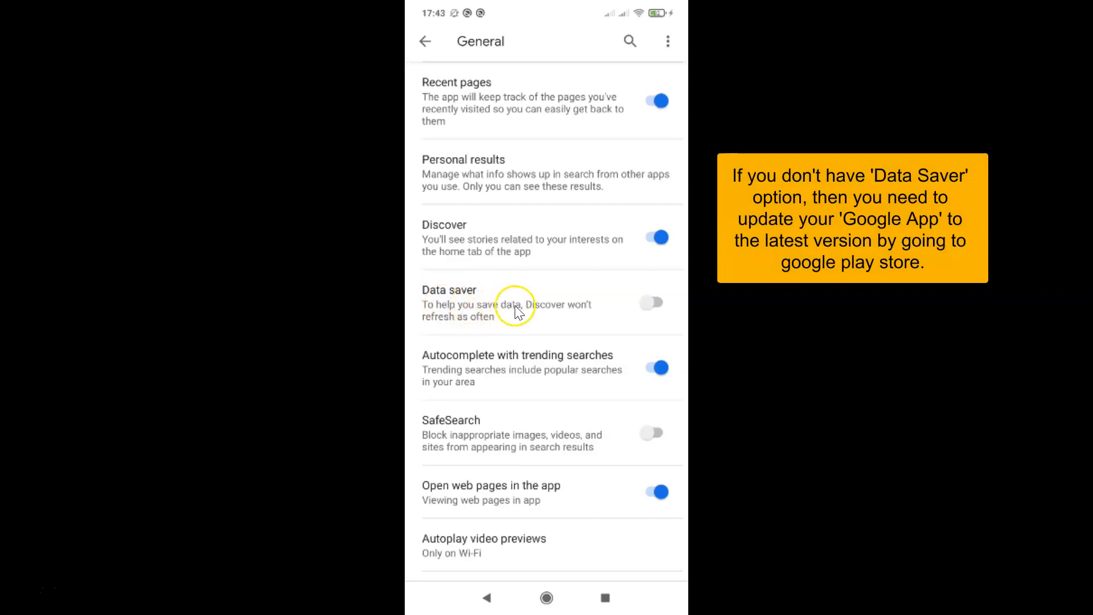
mouse_move(445, 333)
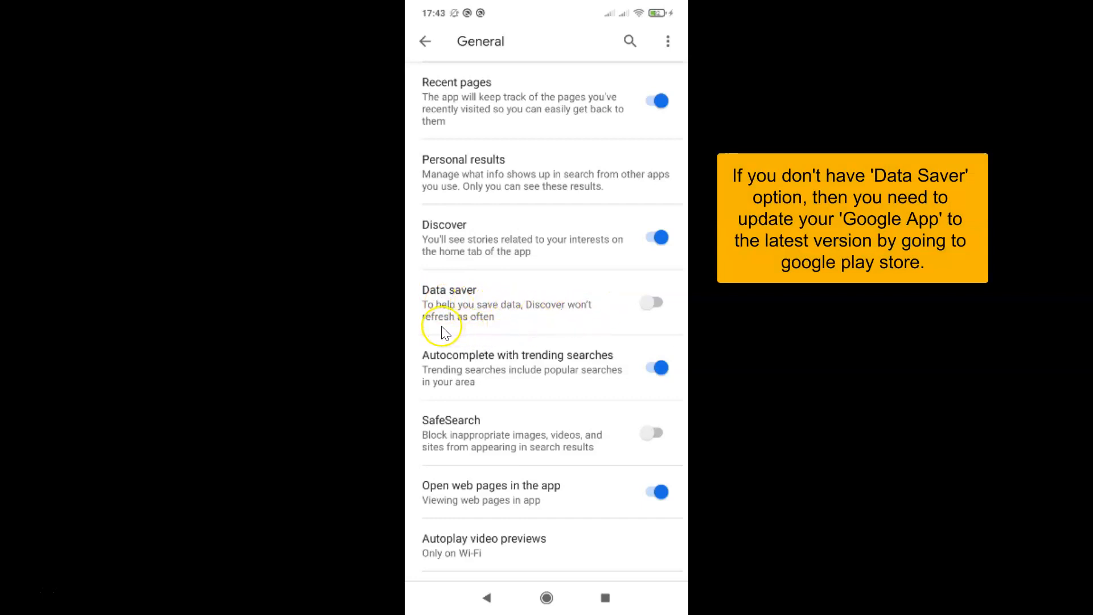
mouse_move(476, 286)
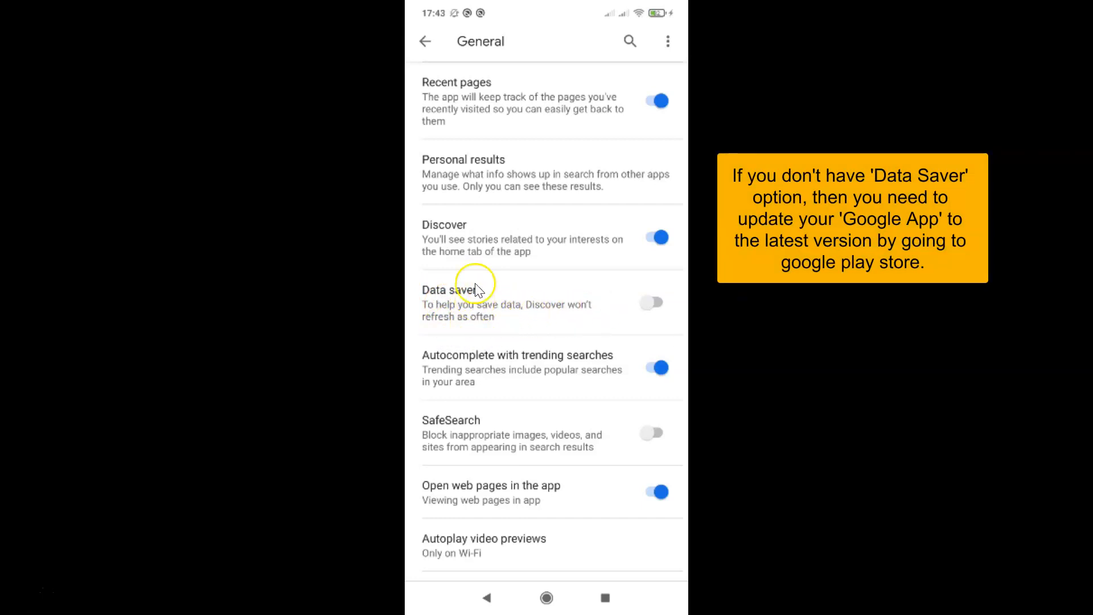
mouse_move(620, 316)
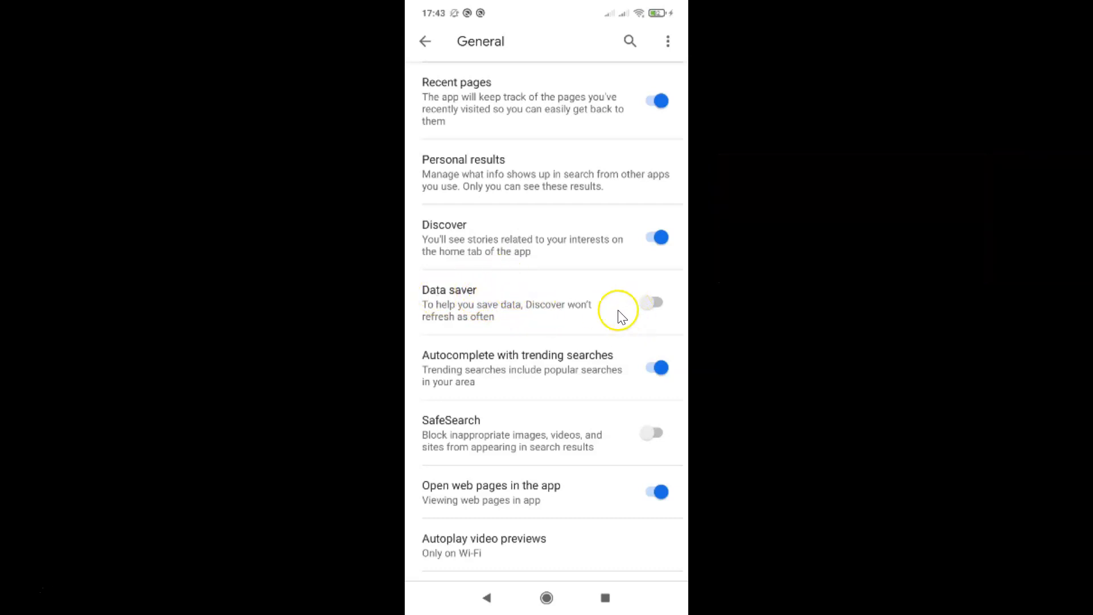
mouse_move(458, 294)
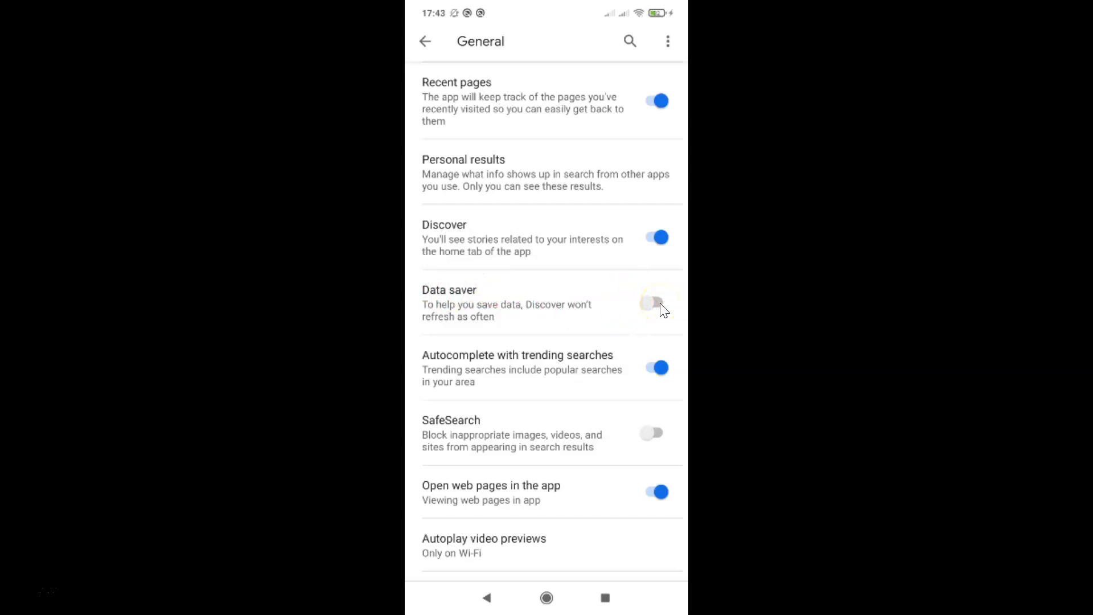
click(656, 304)
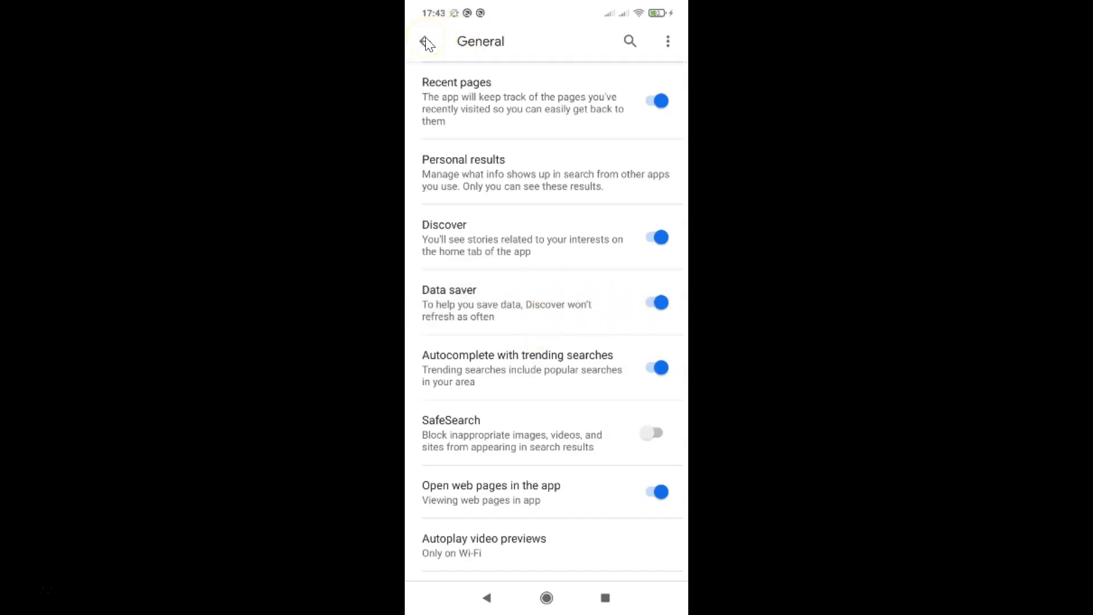
Step: Back out of General and Settings to the More menu
click(425, 41)
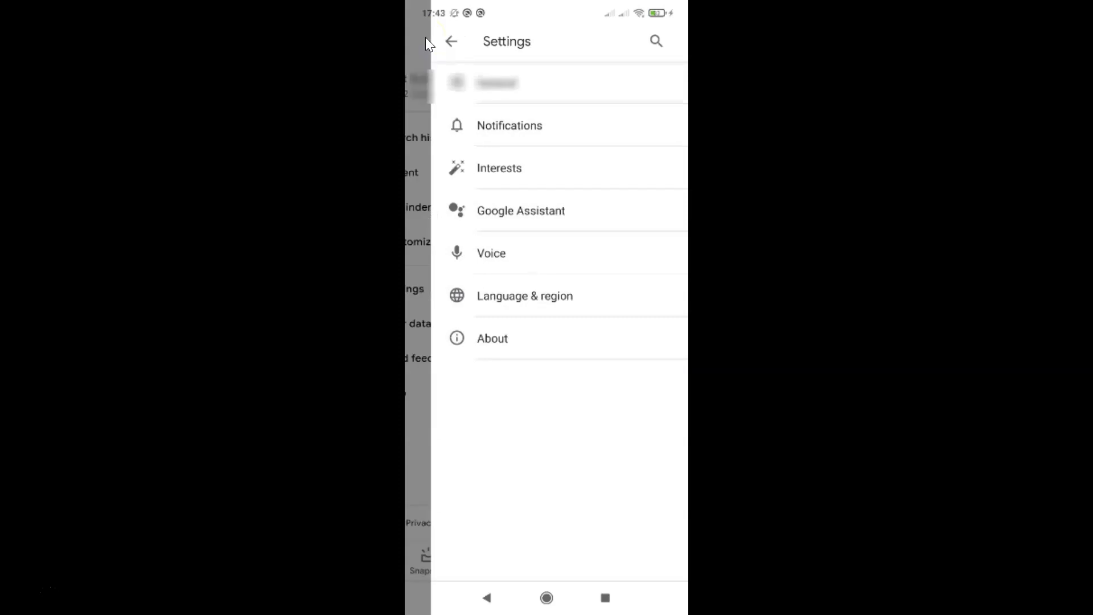
click(451, 41)
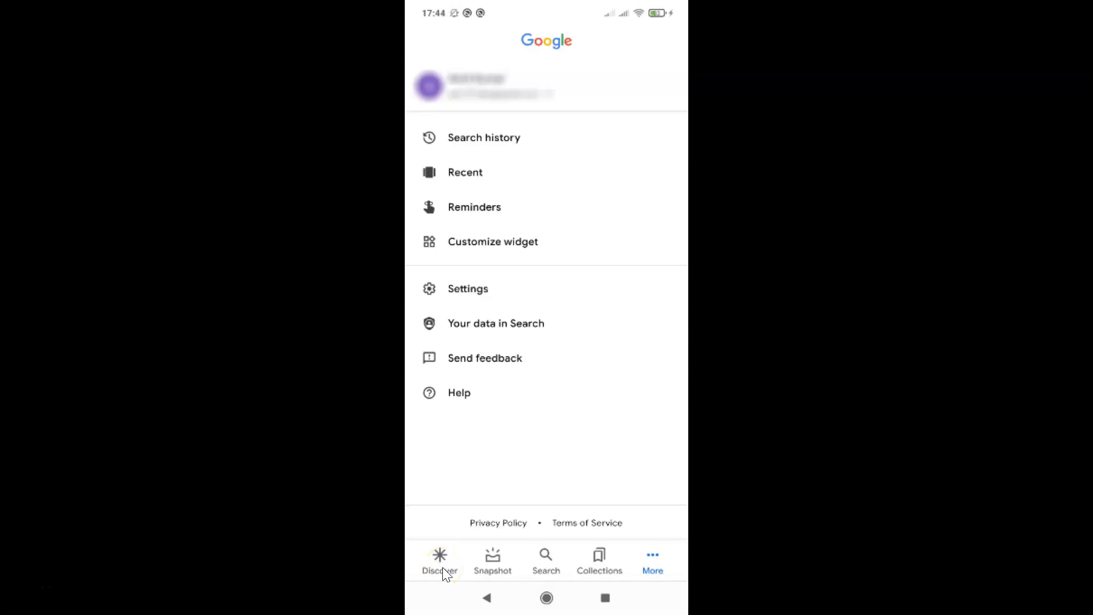
Step: Return to the Discover feed from the bottom navigation bar
click(439, 557)
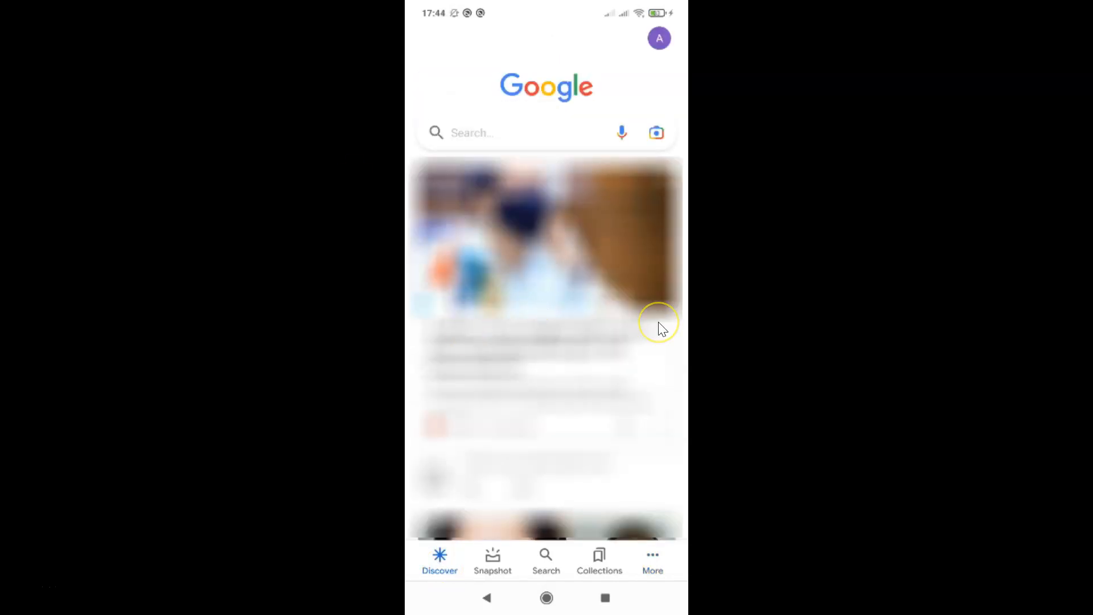
mouse_move(619, 321)
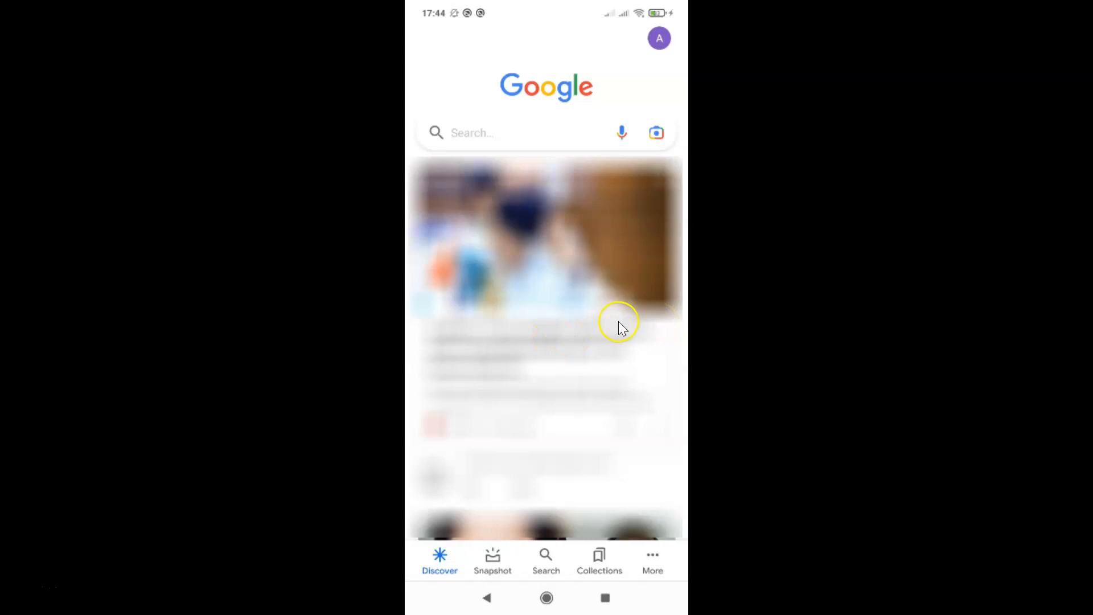